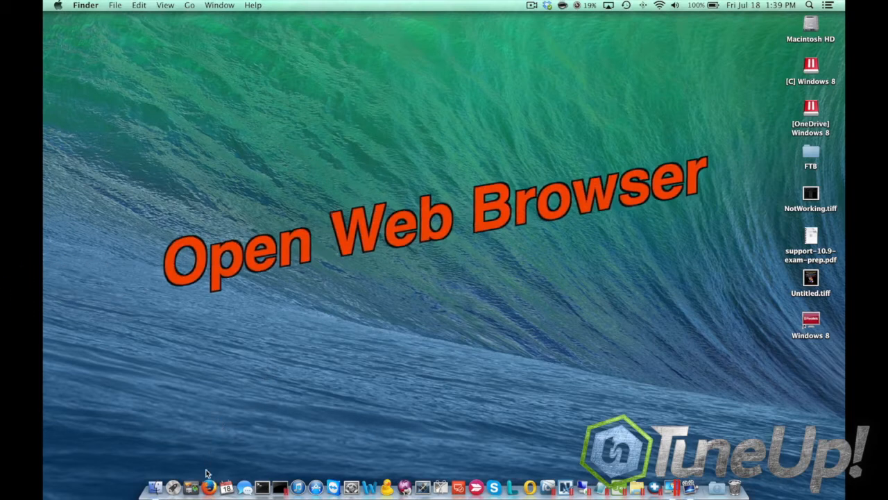
Step: Launch Firefox and run a Google search for 'baseball font' from the 'base' suggestion
click(209, 486)
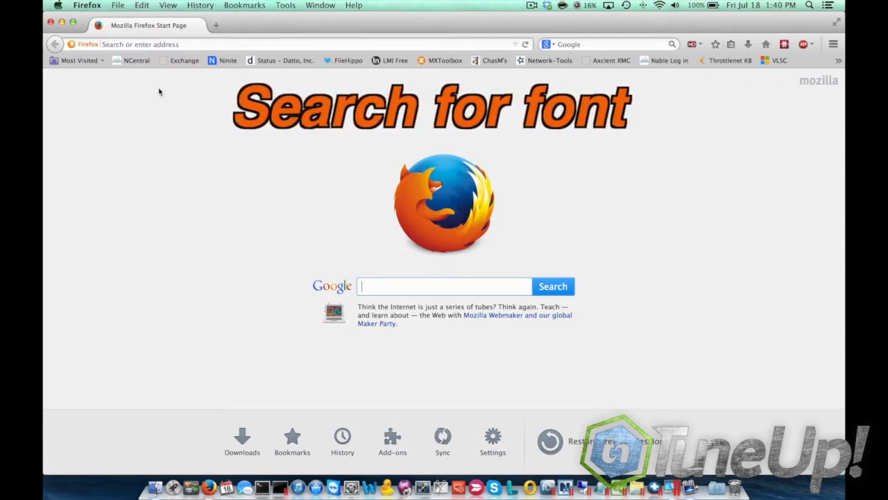
text(base)
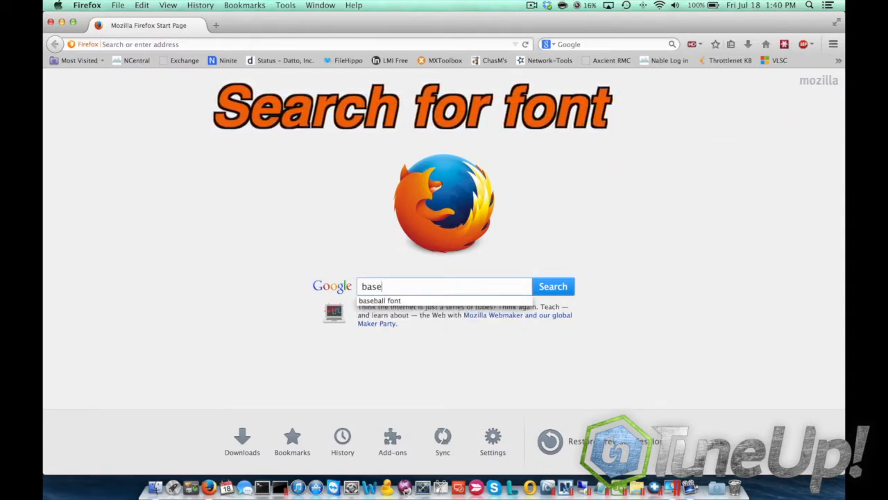
click(380, 300)
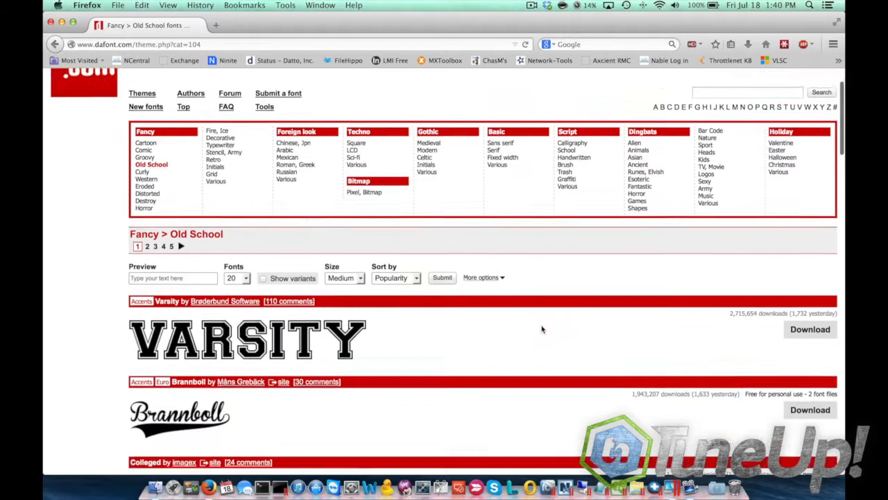
Step: Download the Varsity font from dafont's Old School listing and save the zip file
scroll(down, 3)
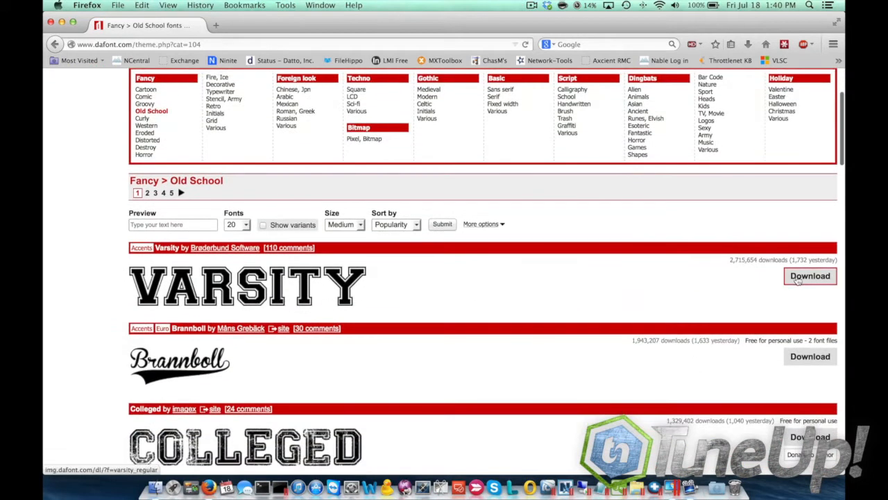
click(809, 276)
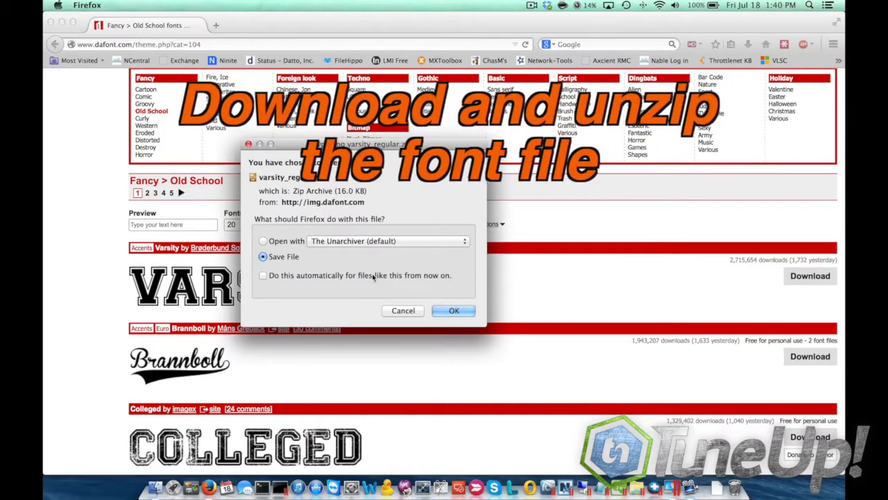
click(454, 310)
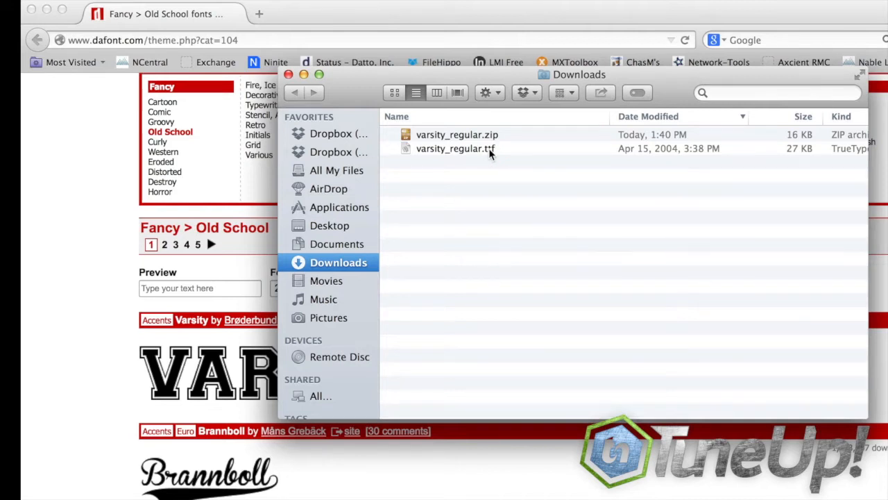
Step: Open the unzipped Varsity .ttf file from Downloads to start installing it
double_click(455, 149)
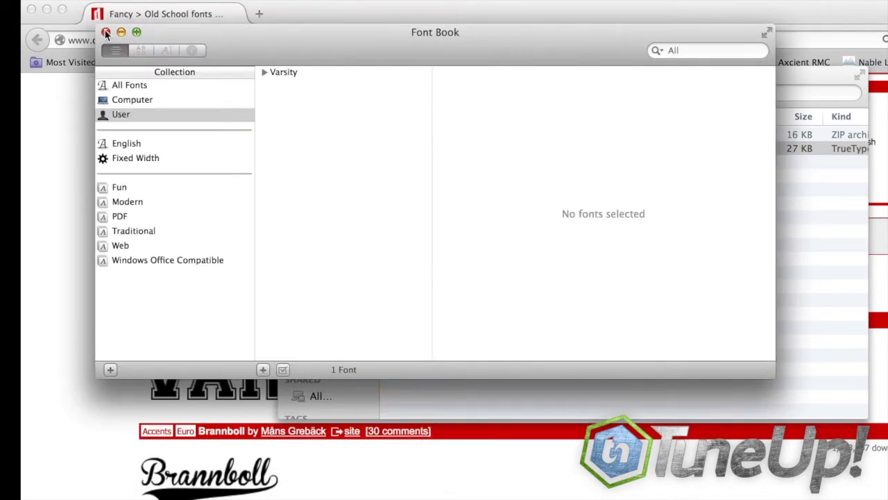
Step: Select Varsity in Font Book's User collection to preview its letters and numerals
click(284, 71)
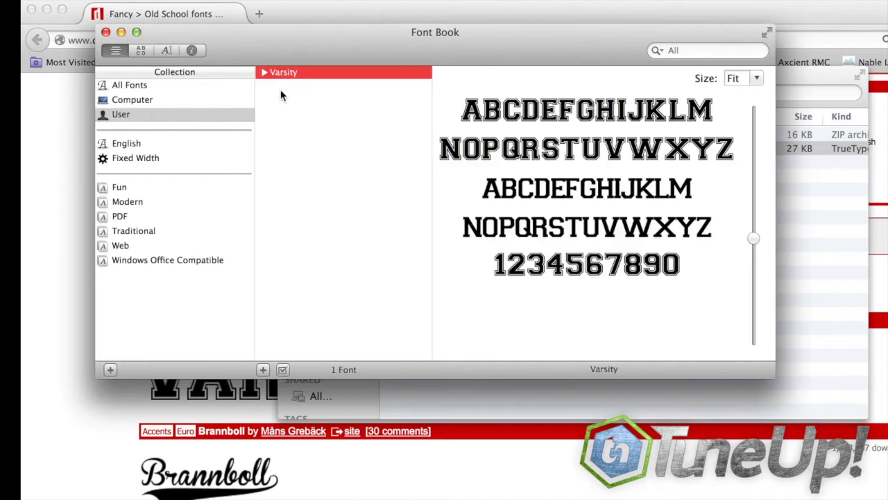
mouse_move(281, 80)
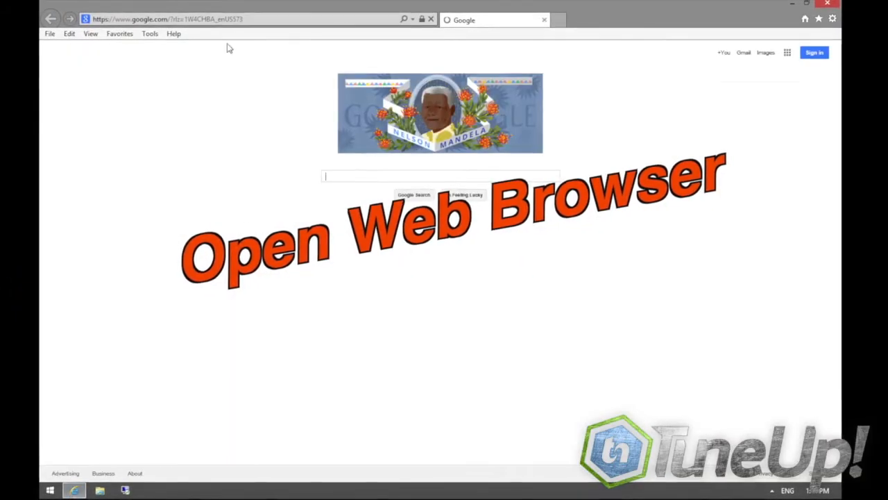
Step: Search for the baseball font in Internet Explorer and download varsity_regular.zip from dafont
text(bas)
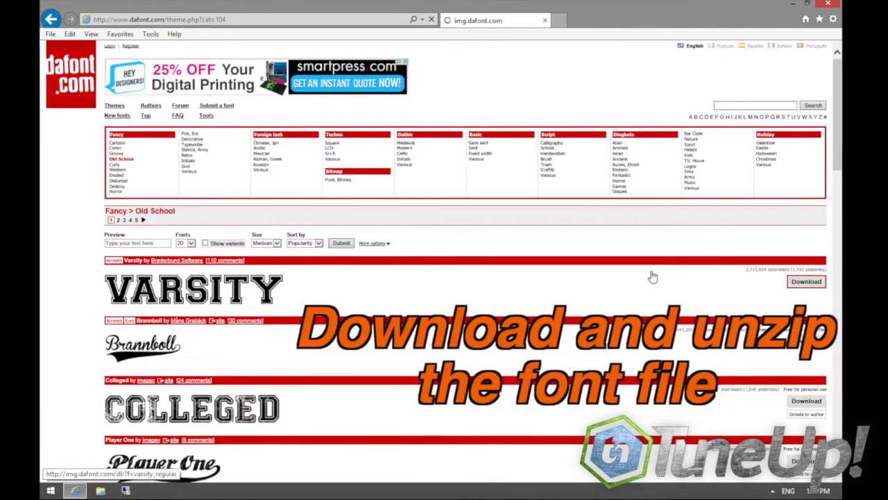
click(807, 281)
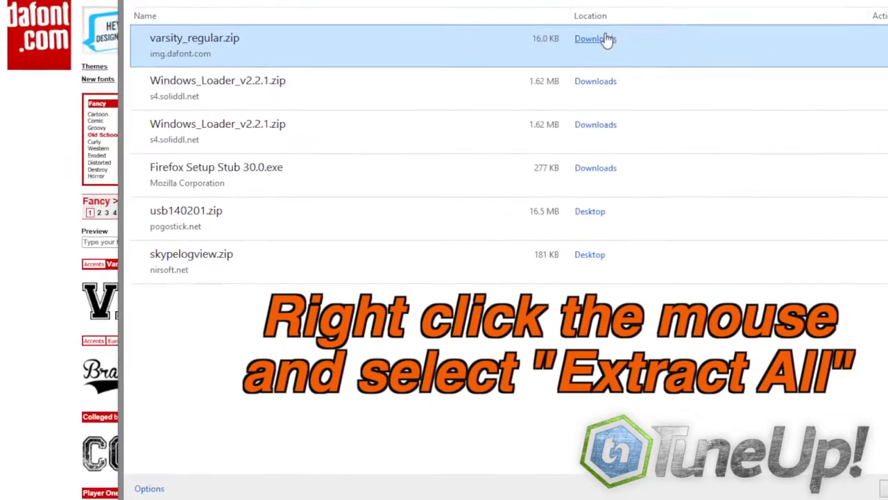
Step: Extract varsity_regular.zip into a new varsity_regular folder
right_click(382, 135)
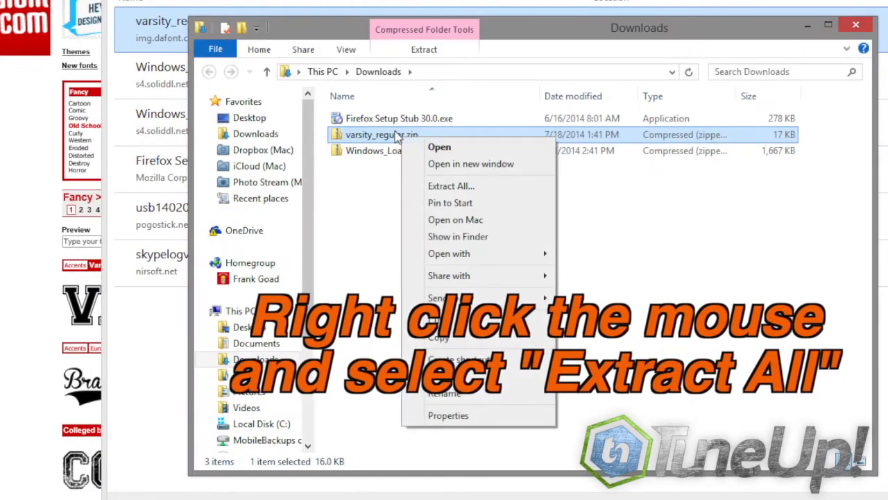
click(450, 185)
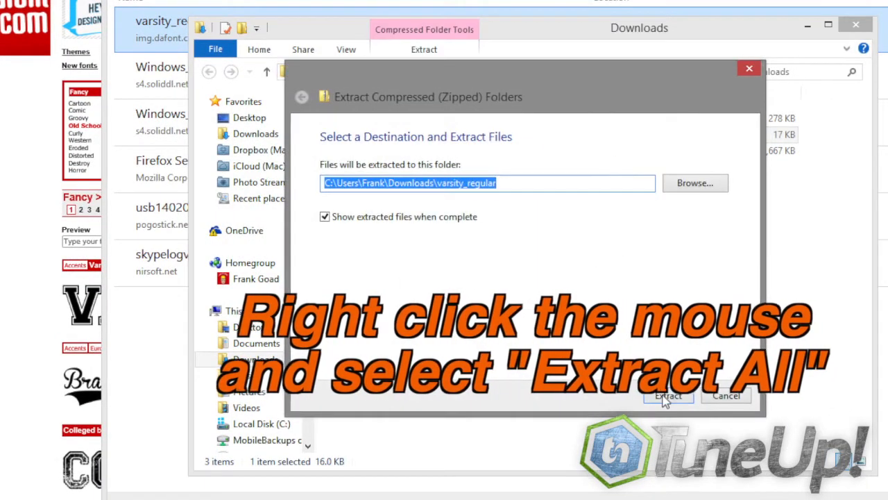
click(669, 396)
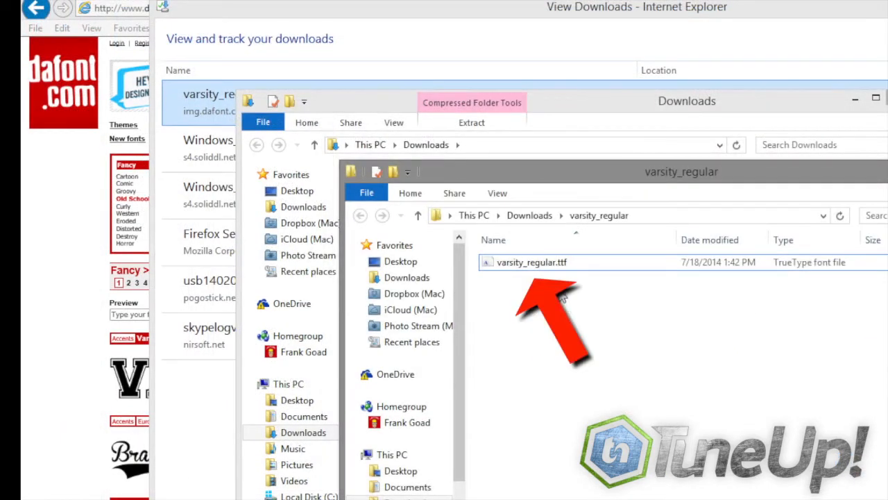
Step: Open varsity_regular.ttf in Windows Font Viewer to see its sample text
click(533, 262)
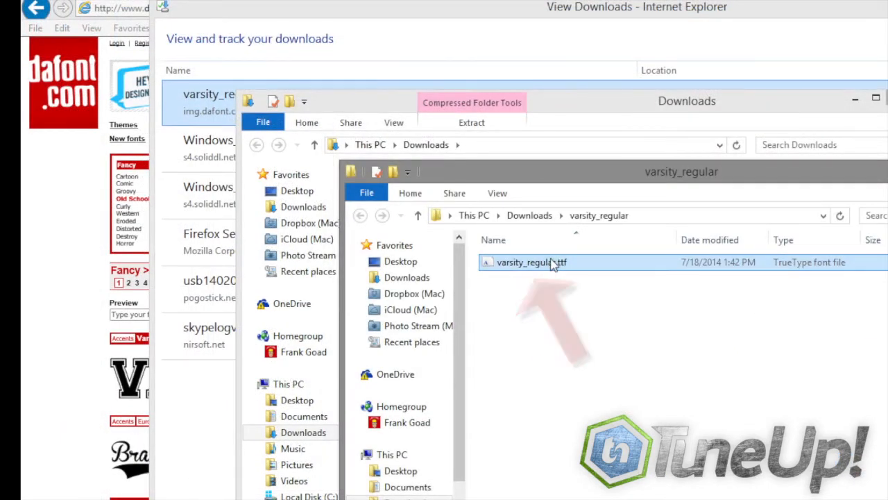
double_click(532, 261)
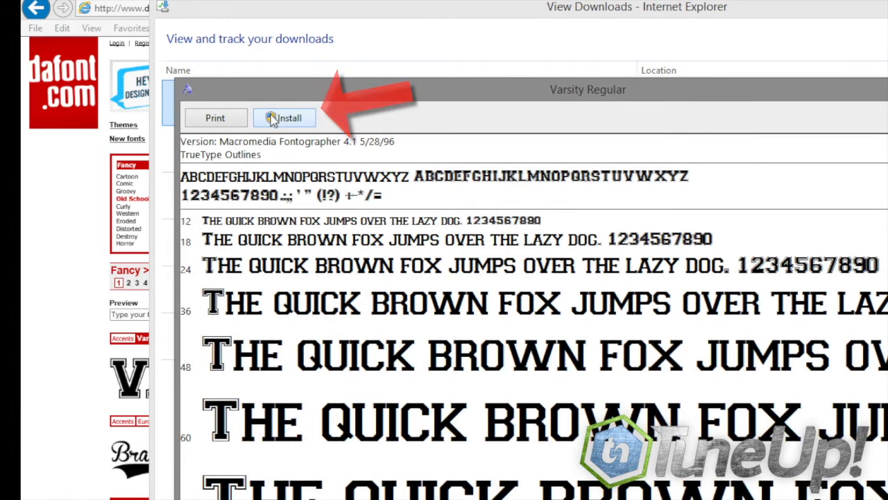
Step: Install Varsity Regular on Windows from the Font Viewer window
click(284, 117)
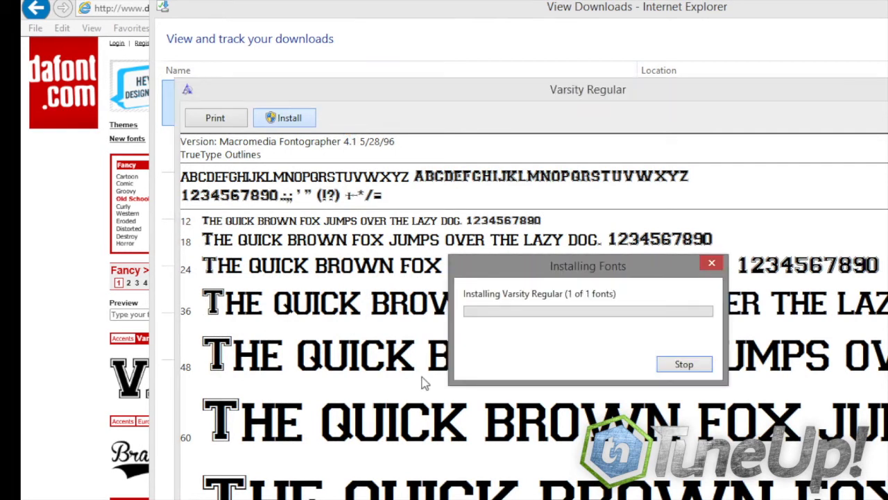